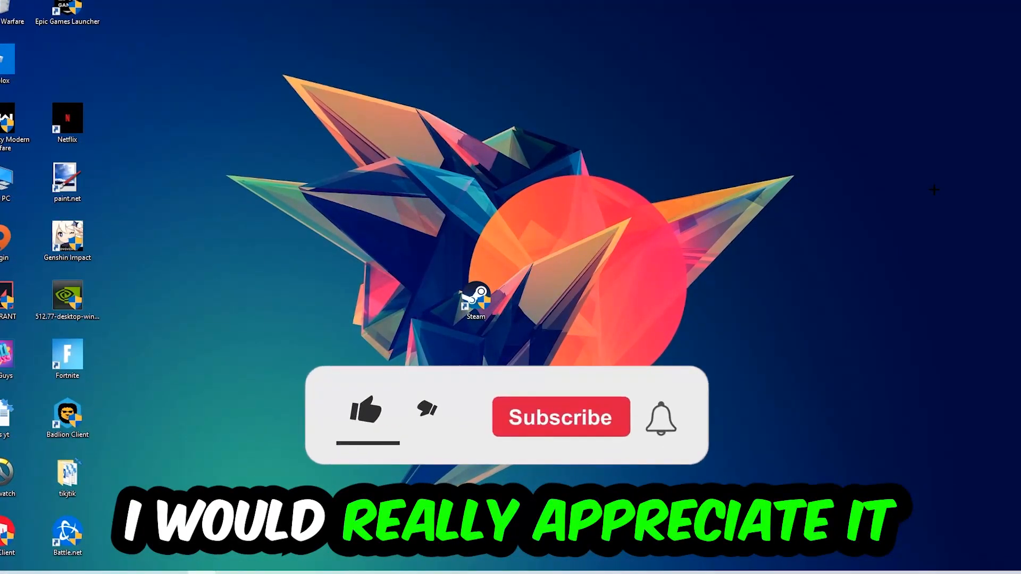
Bring up Task Manager from the taskbar to see running processes
{"action": "left_click", "coordinate": [365, 413]}
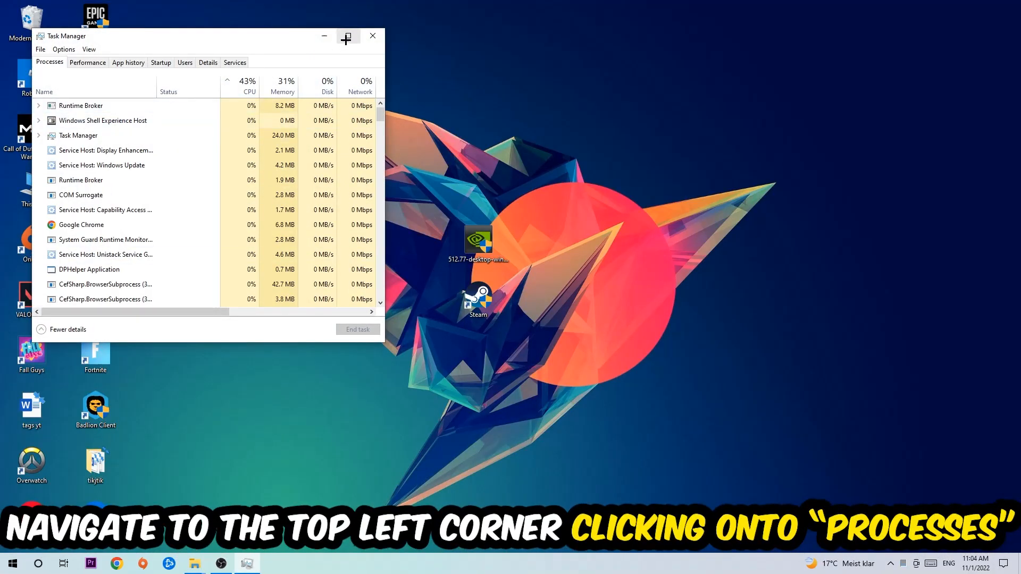
Maximize Task Manager so the full Processes list is readable
{"action": "left_click", "coordinate": [347, 36]}
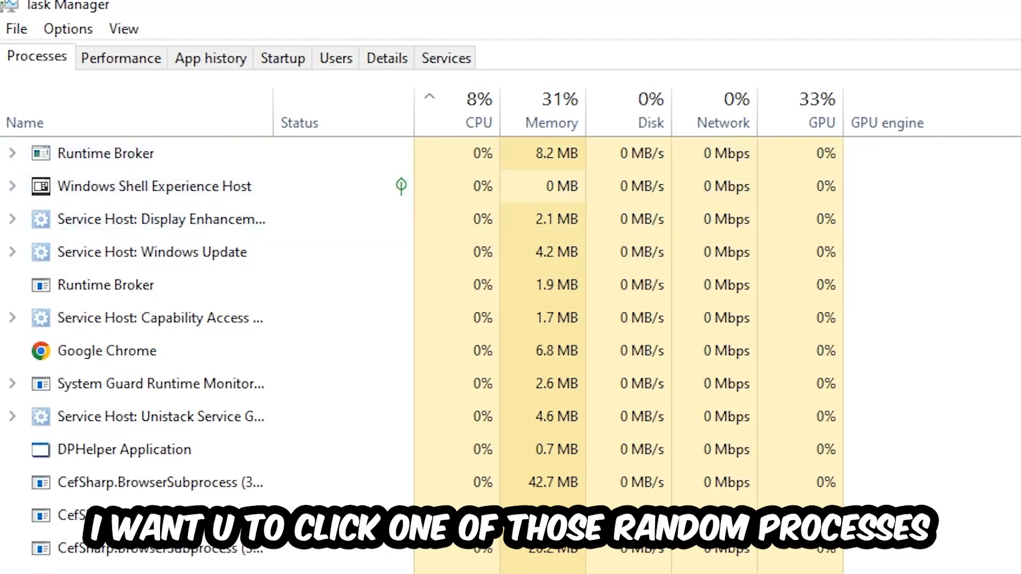
Select a process, move down the list and bring up End task options for Console Window Host
{"action": "left_click", "coordinate": [124, 449]}
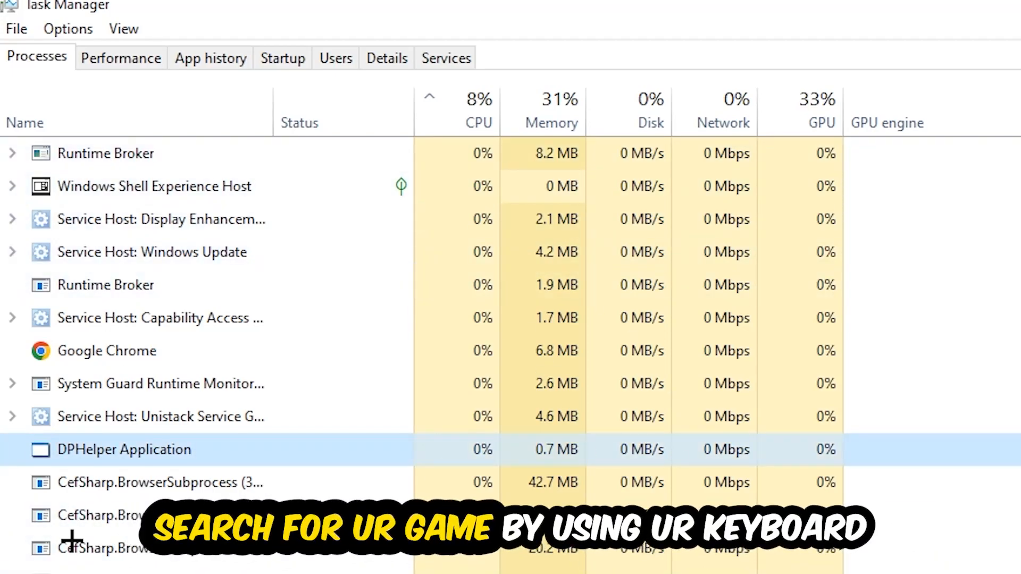
{"action": "mouse_move", "coordinate": [396, 460]}
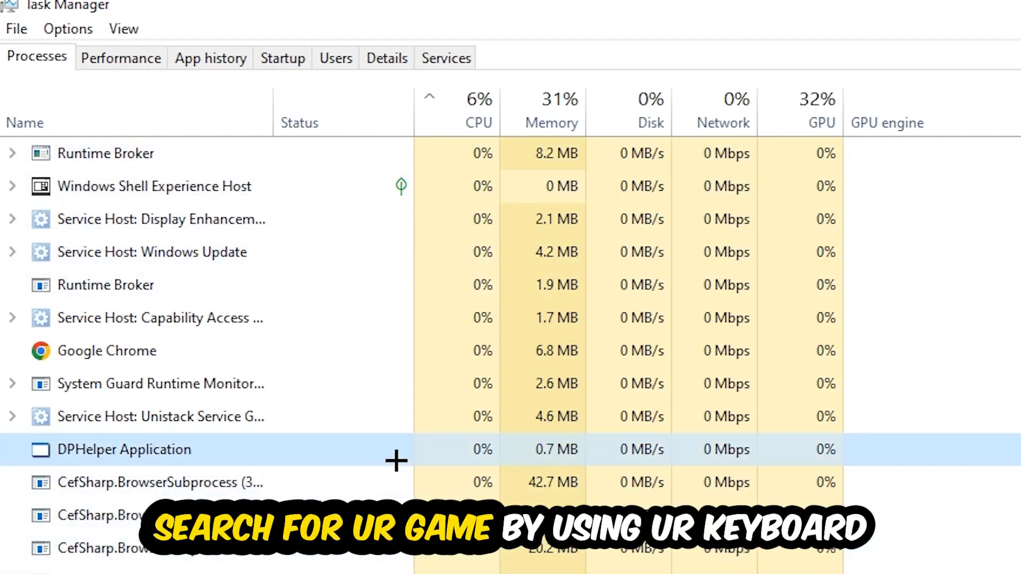
{"action": "scroll", "scroll_direction": "down", "scroll_amount": 3}
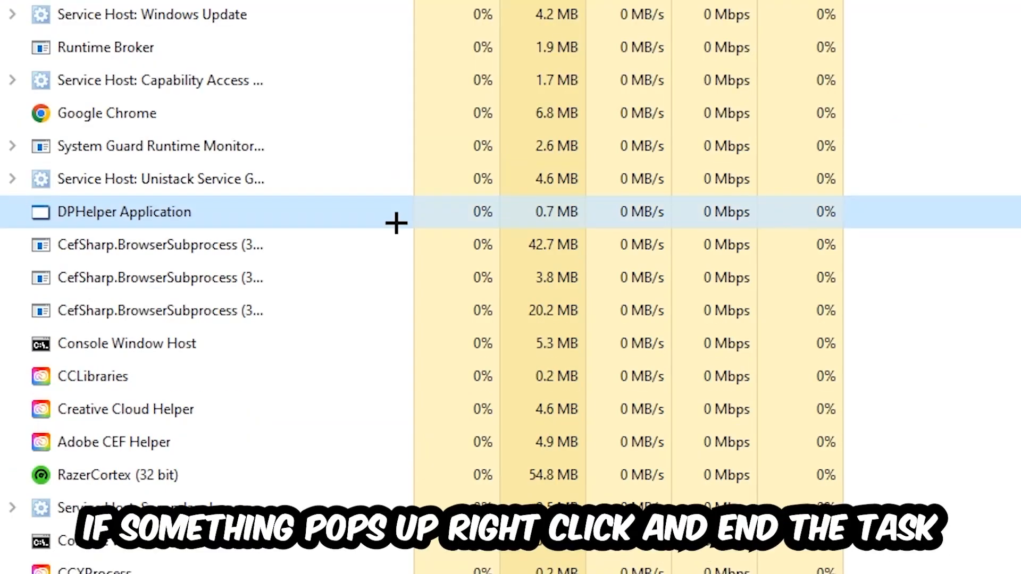
{"action": "right_click", "coordinate": [127, 344]}
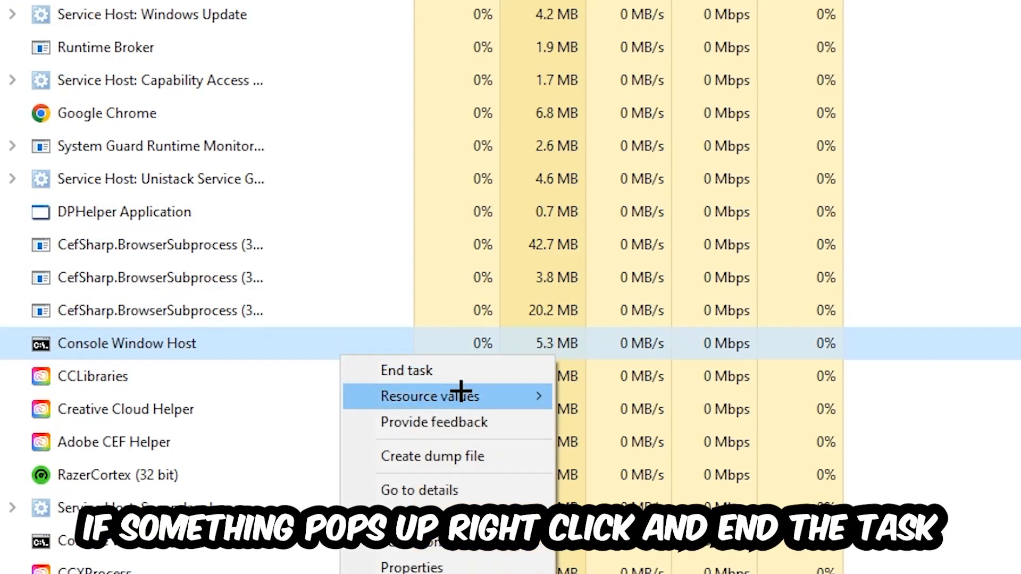
{"action": "mouse_move", "coordinate": [752, 213]}
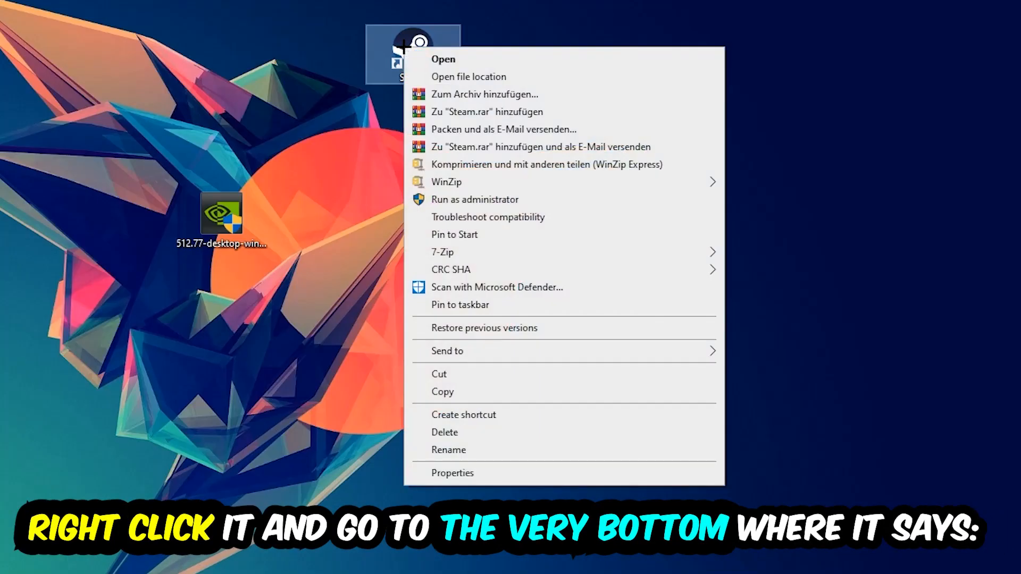
{"action": "mouse_move", "coordinate": [510, 234]}
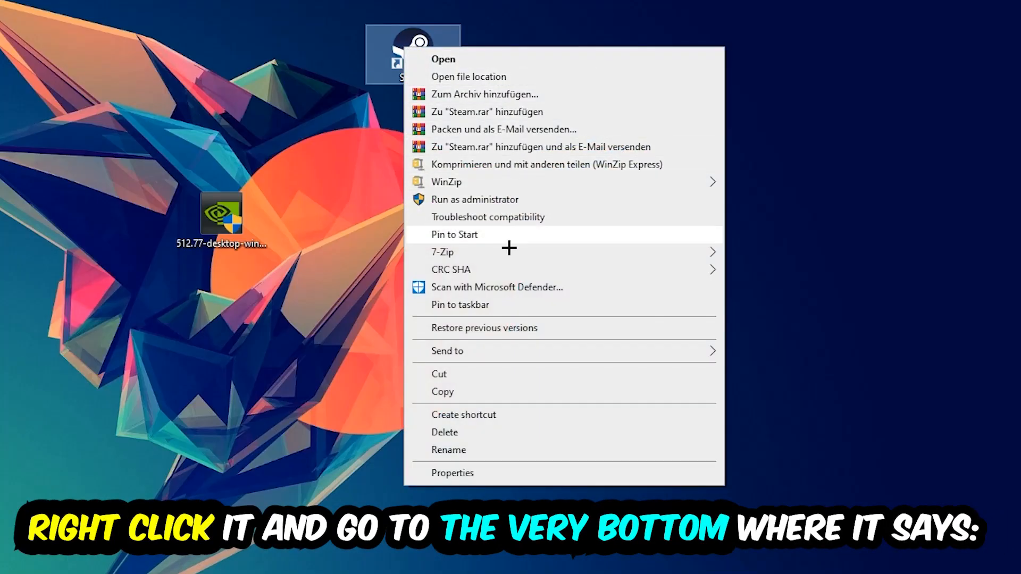
Show the Steam desktop shortcut's Properties dialog
{"action": "left_click", "coordinate": [453, 472]}
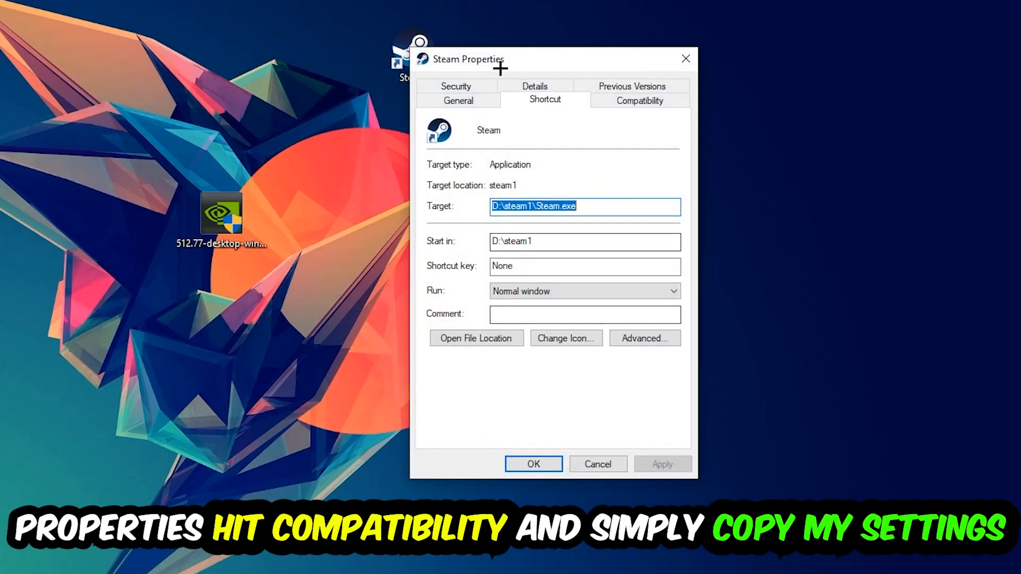
Set Steam to Windows 8 compatibility mode, run as administrator, and apply
{"action": "left_click", "coordinate": [640, 100]}
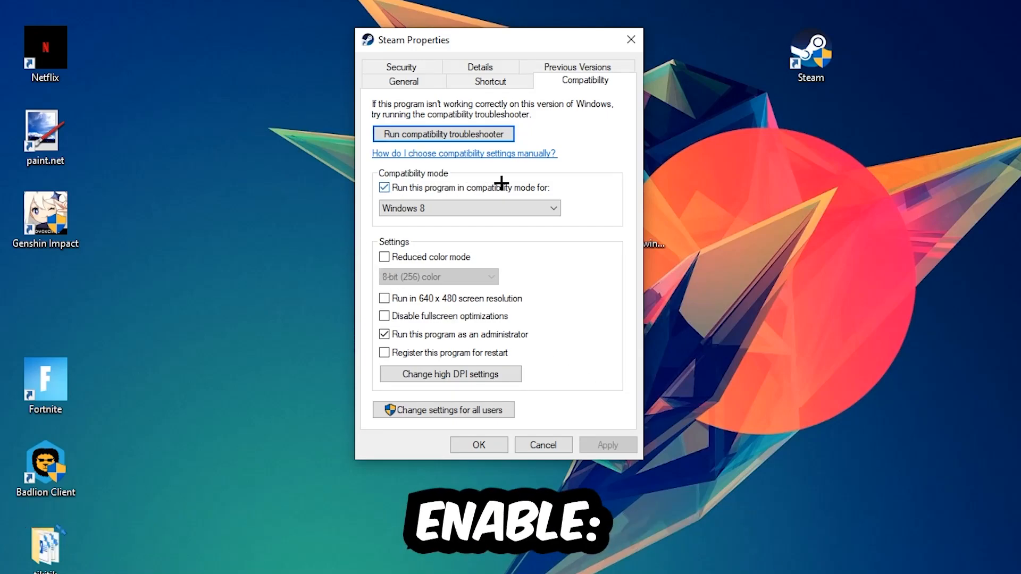
{"action": "mouse_move", "coordinate": [529, 290]}
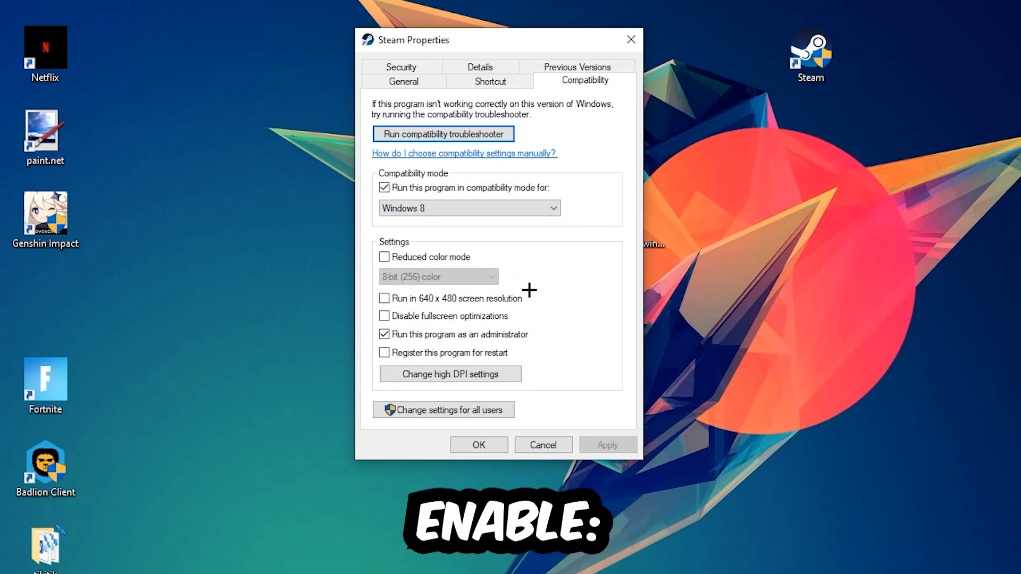
{"action": "mouse_move", "coordinate": [370, 366]}
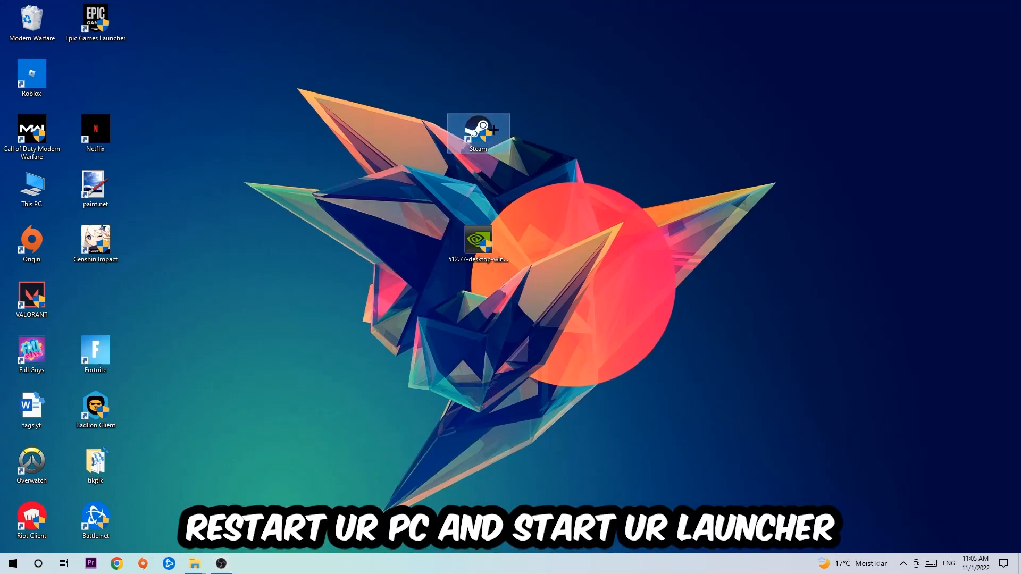
{"action": "mouse_move", "coordinate": [594, 300]}
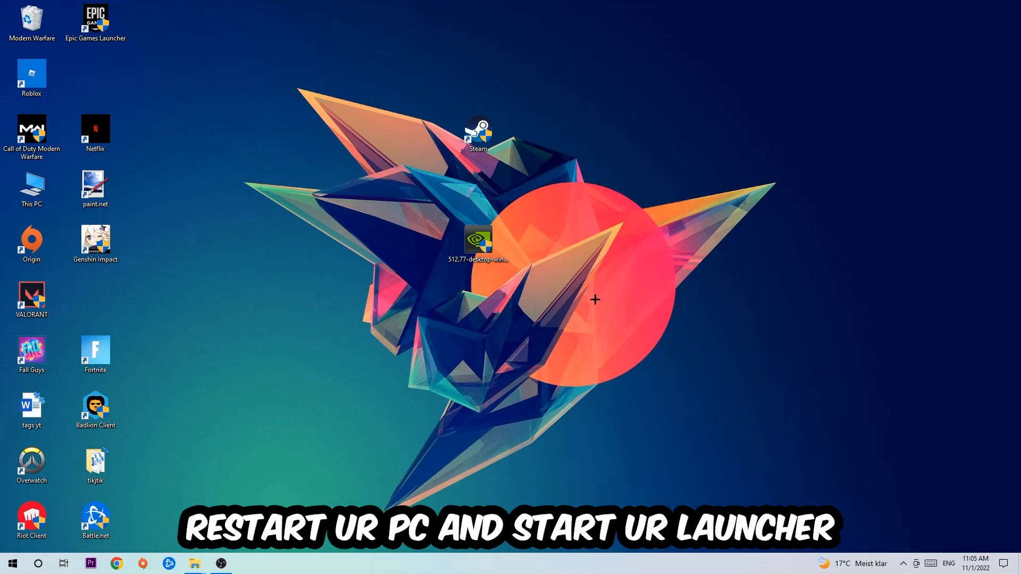